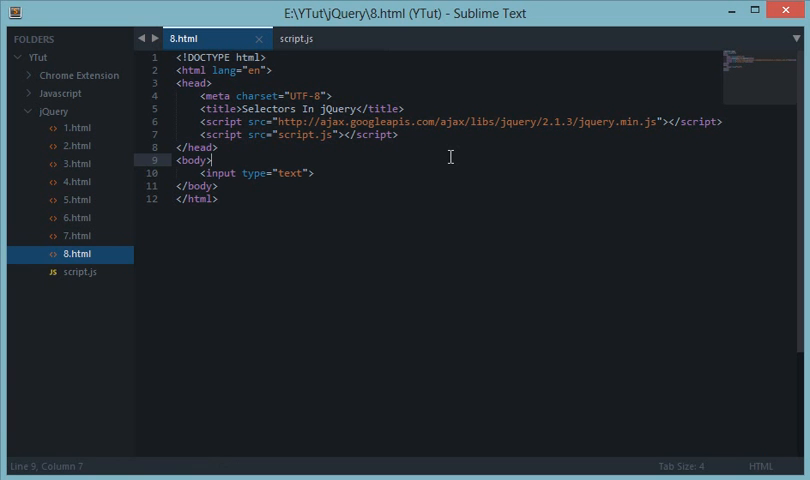
Step: Delete the .hover() handler and its console messages, leaving an empty $(document).ready wrapper
{"action": "left_click", "coordinate": [80, 272]}
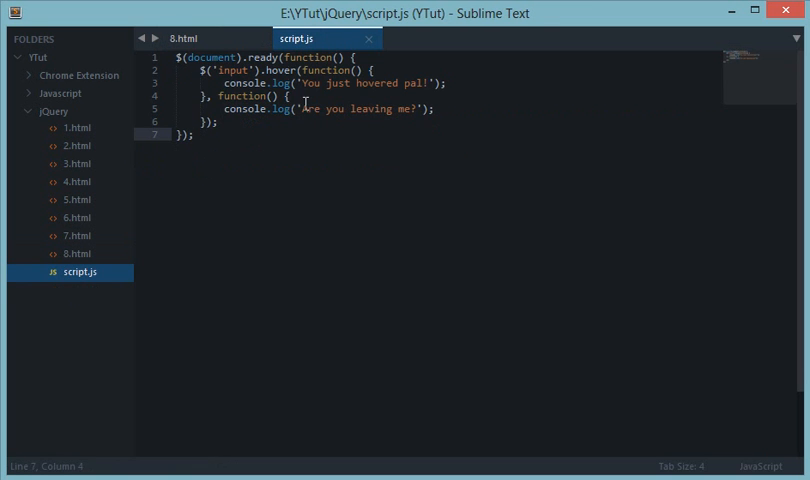
{"action": "left_click", "coordinate": [216, 72]}
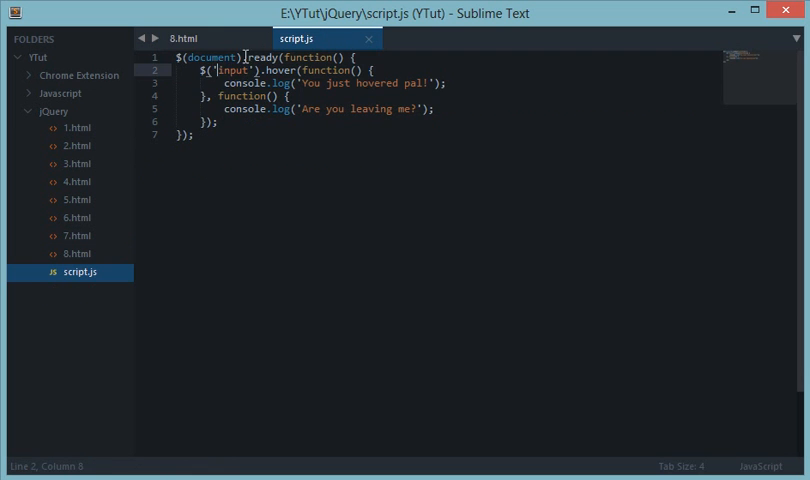
{"action": "left_click", "coordinate": [184, 38]}
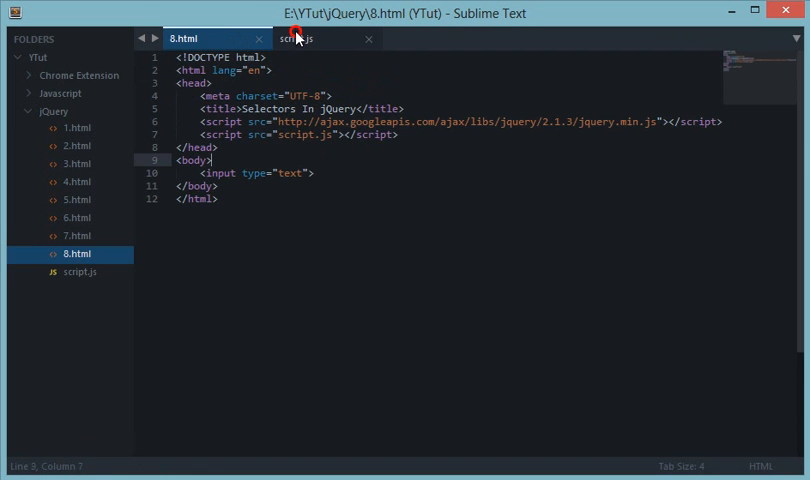
{"action": "left_click", "coordinate": [296, 38]}
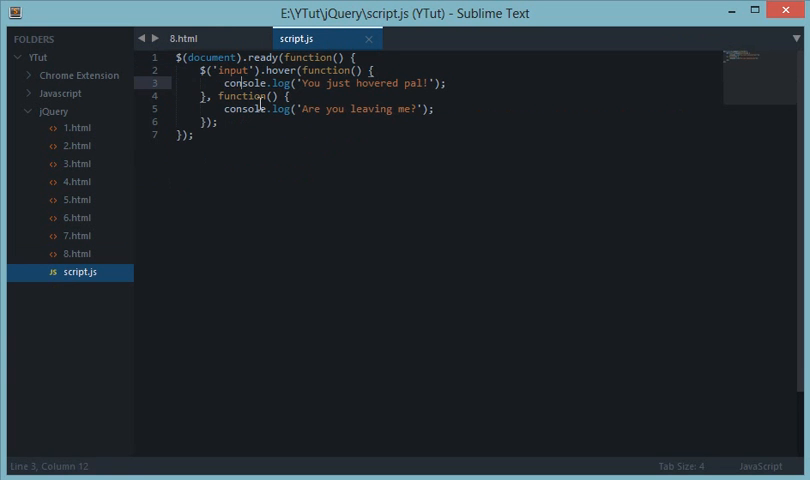
{"action": "key", "text": "ctrl+a"}
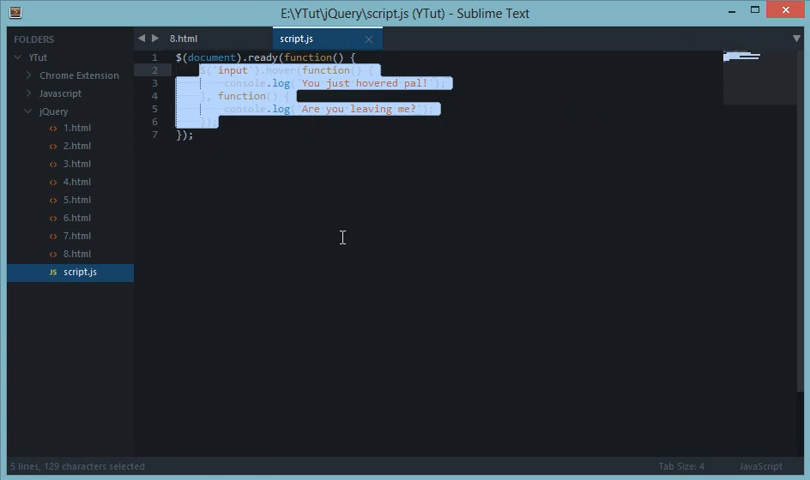
{"action": "key", "text": "Delete"}
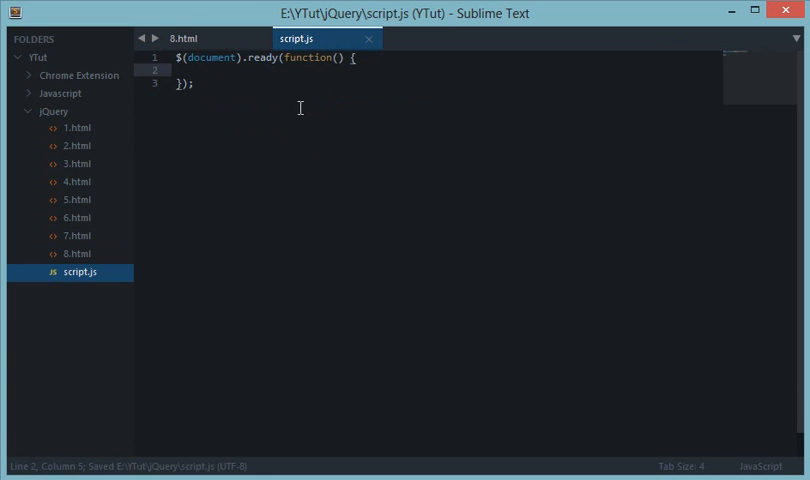
Step: Add two empty <span></span> elements below the text input in 8.html
{"action": "left_click", "coordinate": [184, 38]}
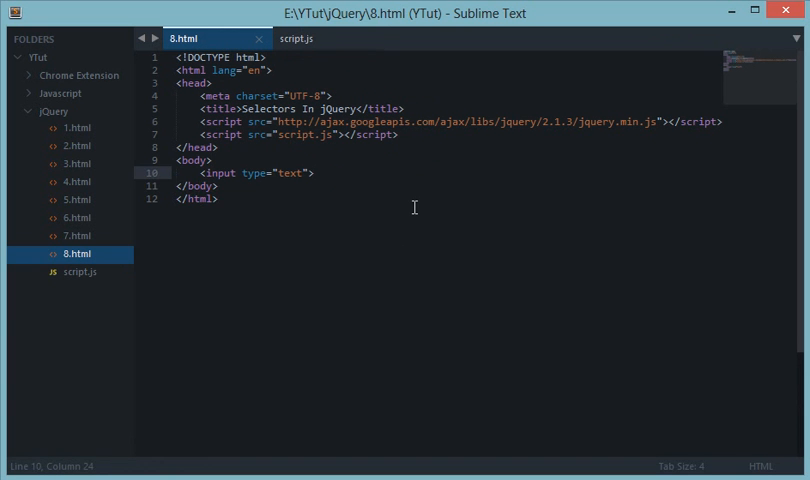
{"action": "type", "text": "<span></span>"}
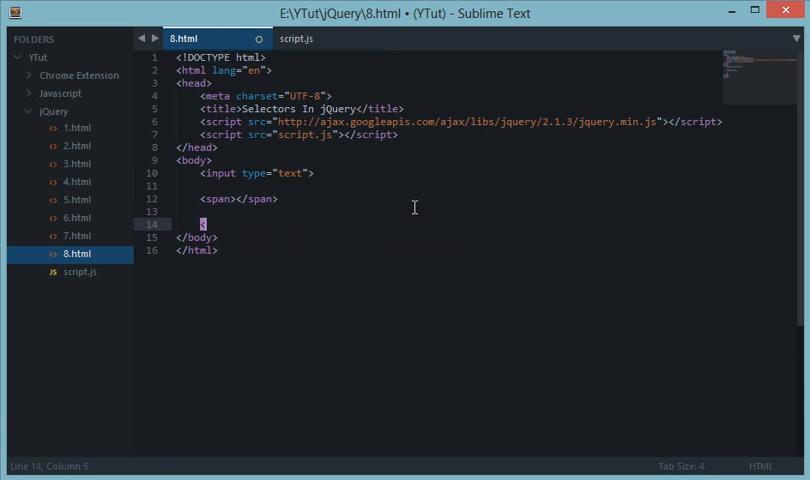
{"action": "type", "text": "<span></span>"}
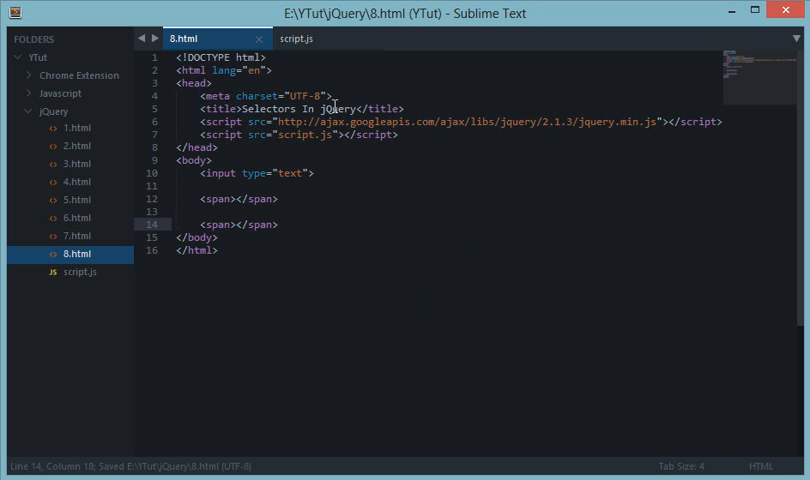
Step: Write $('span').remove() inside the ready function in script.js
{"action": "left_click", "coordinate": [296, 38]}
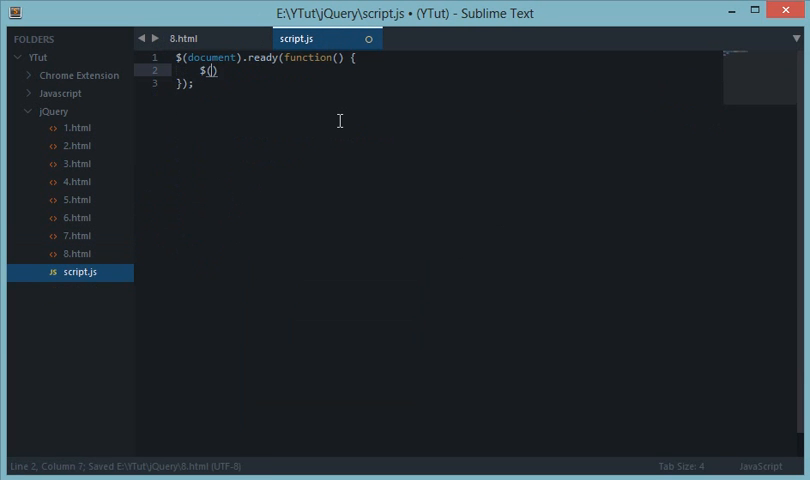
{"action": "type", "text": "'span'"}
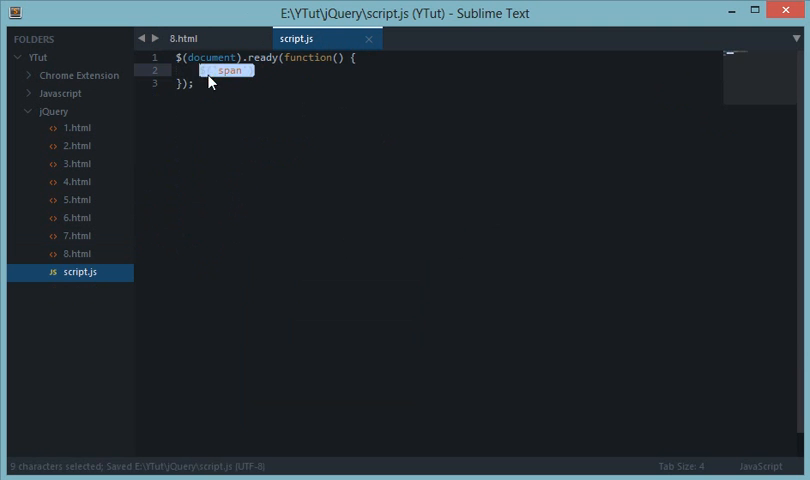
{"action": "left_click", "coordinate": [188, 38]}
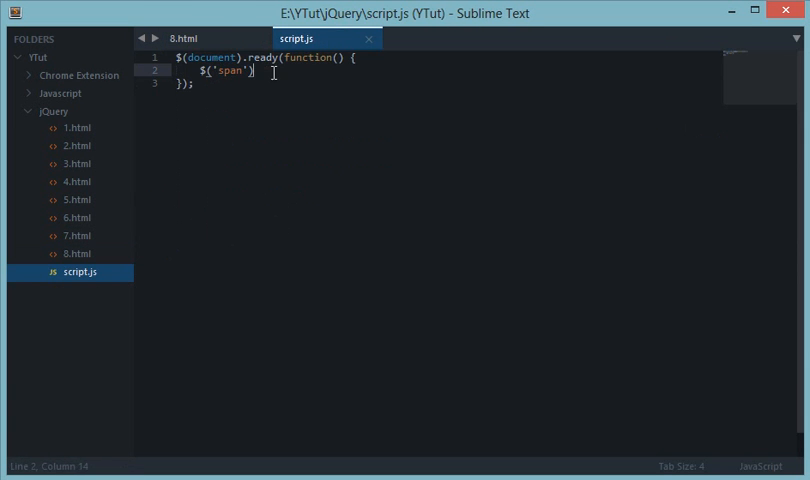
{"action": "mouse_move", "coordinate": [364, 116]}
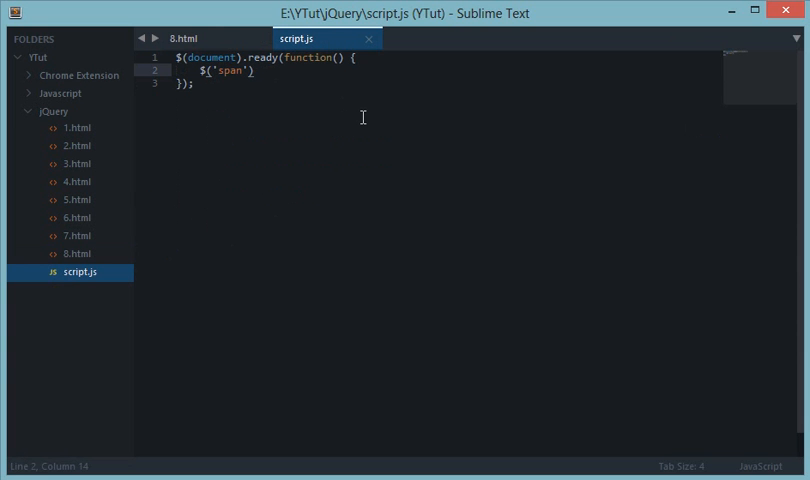
{"action": "type", "text": ".remove()"}
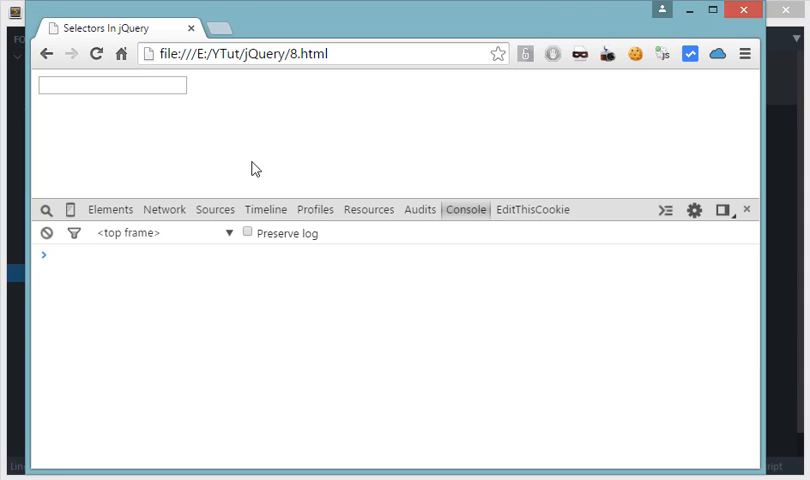
Step: Show the Elements tree of 8.html in Chrome DevTools and inspect its nodes
{"action": "left_click", "coordinate": [110, 208]}
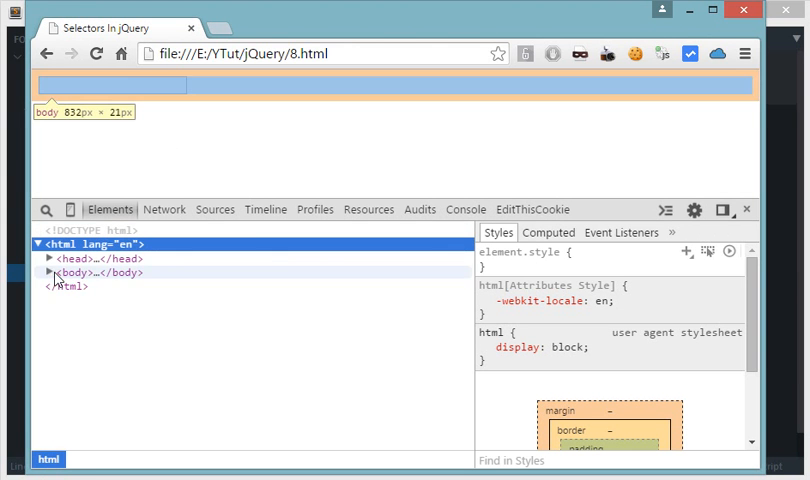
{"action": "left_click", "coordinate": [48, 272]}
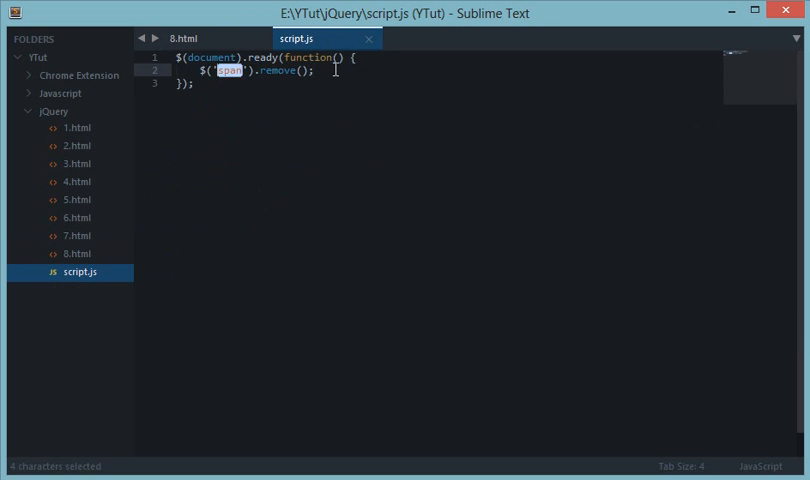
Step: Comment after the remove line noting the $(selector) and jQuery(selector) forms
{"action": "type", "text": "// s"}
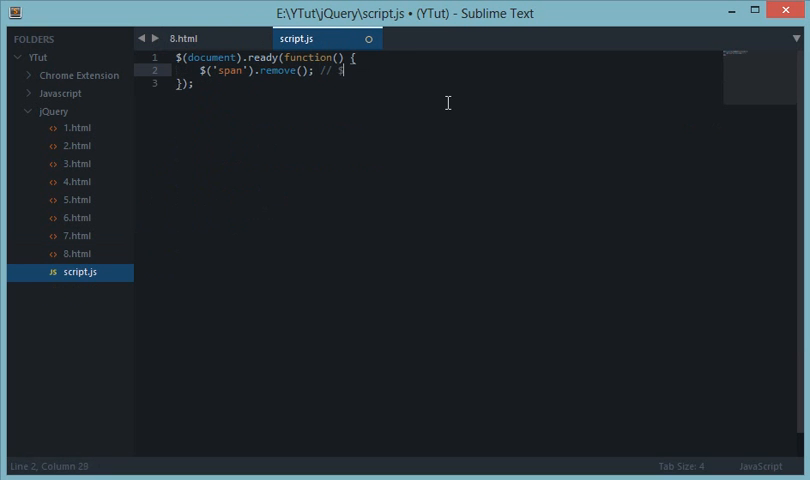
{"action": "type", "text": "$(sele"}
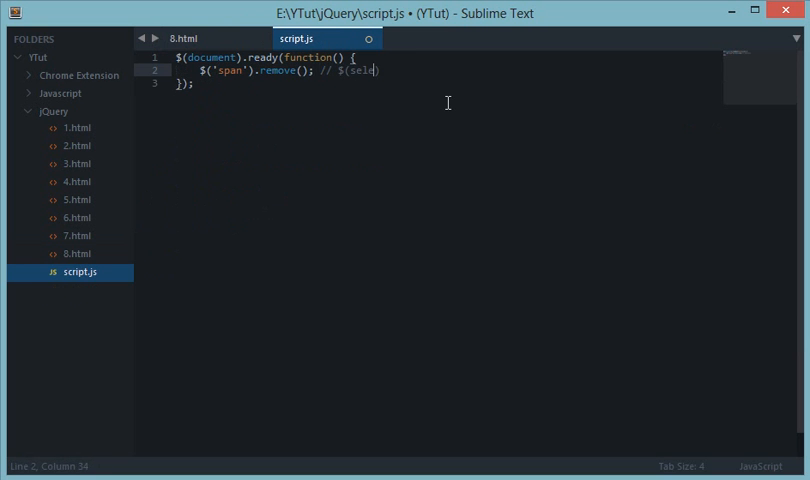
{"action": "type", "text": "ctor)"}
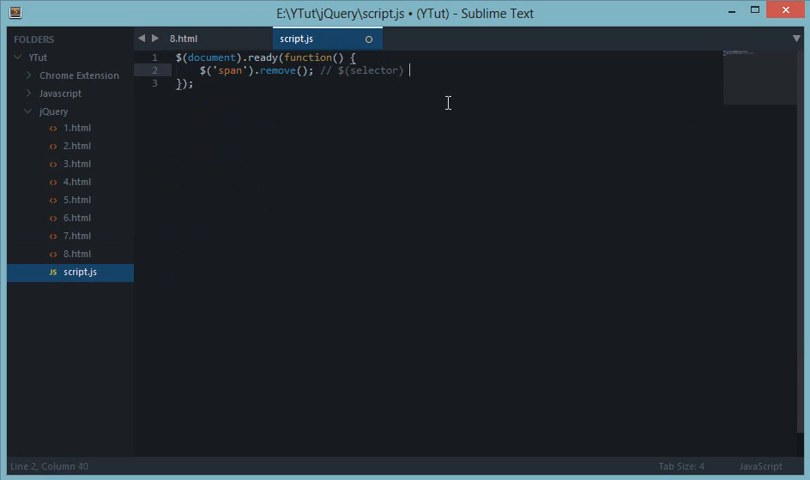
{"action": "type", "text": "// jQuery()"}
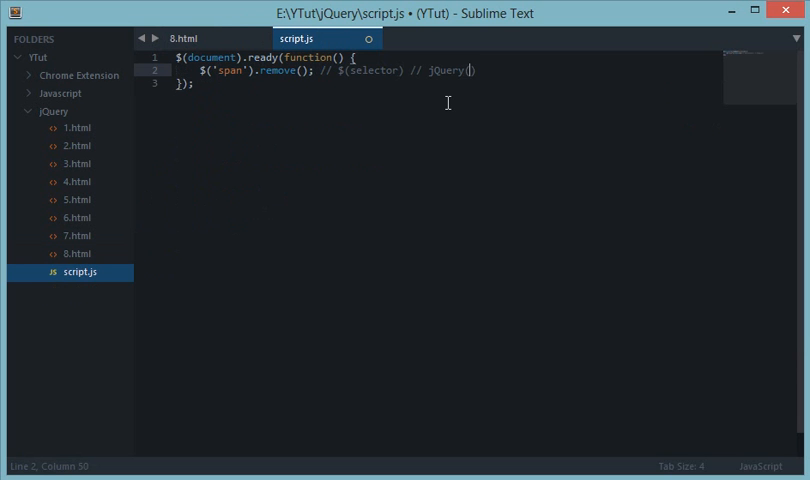
{"action": "type", "text": "sele"}
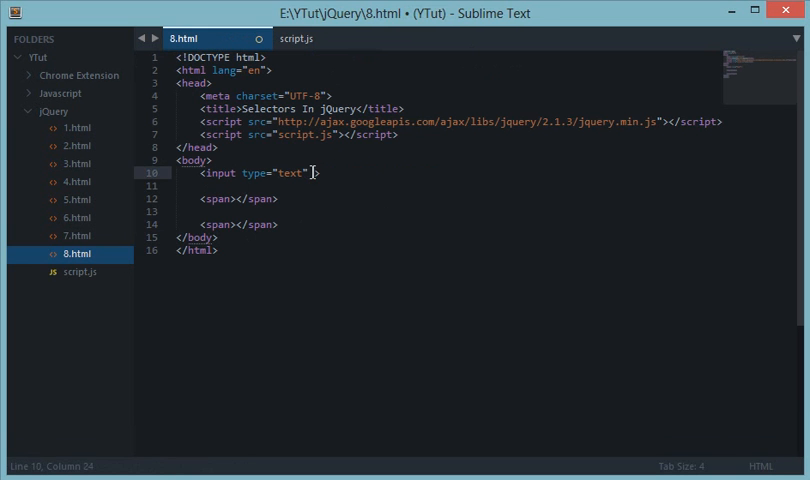
Step: Give the text input in 8.html the attribute id="myInputBox"
{"action": "type", "text": "id=\"\""}
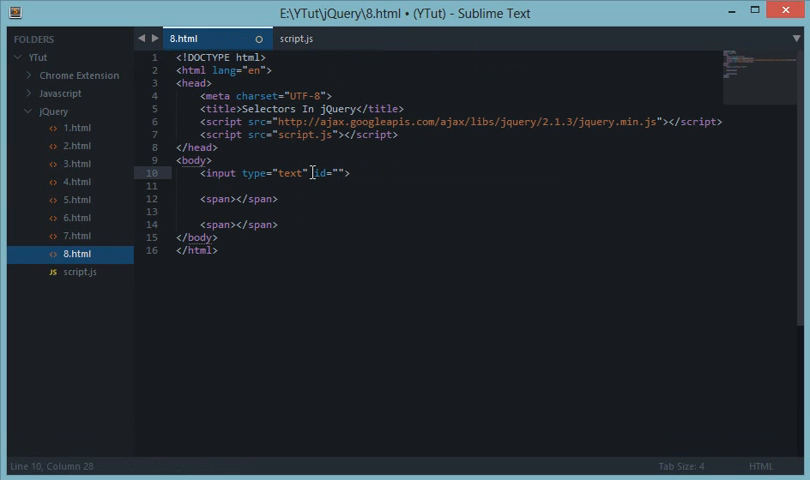
{"action": "type", "text": "my"}
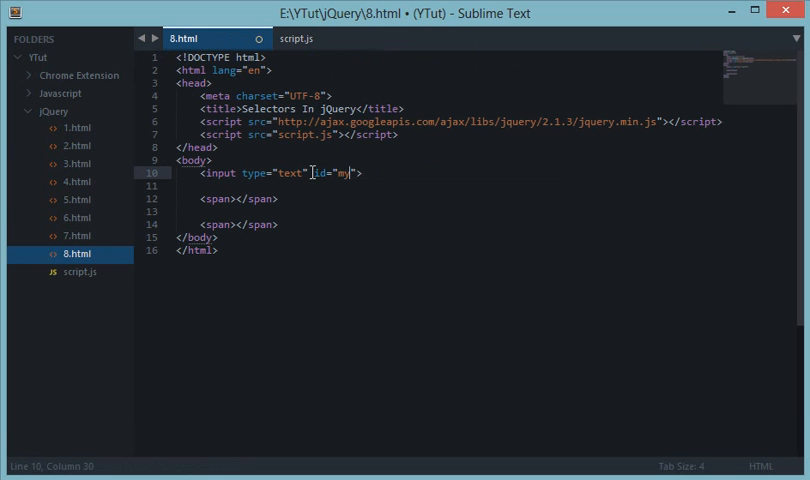
{"action": "type", "text": "InputBox"}
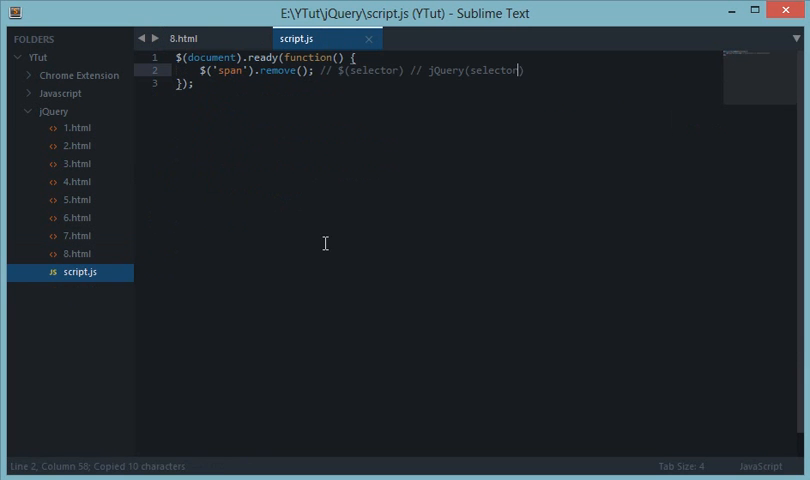
{"action": "left_click", "coordinate": [184, 38]}
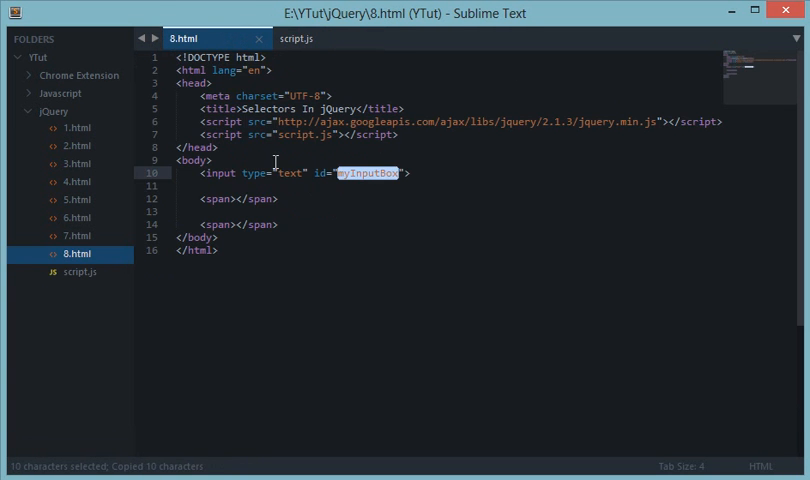
Step: Change the script.js remove selector to '#myInputBox' and compare it against the markup id
{"action": "left_click", "coordinate": [310, 38]}
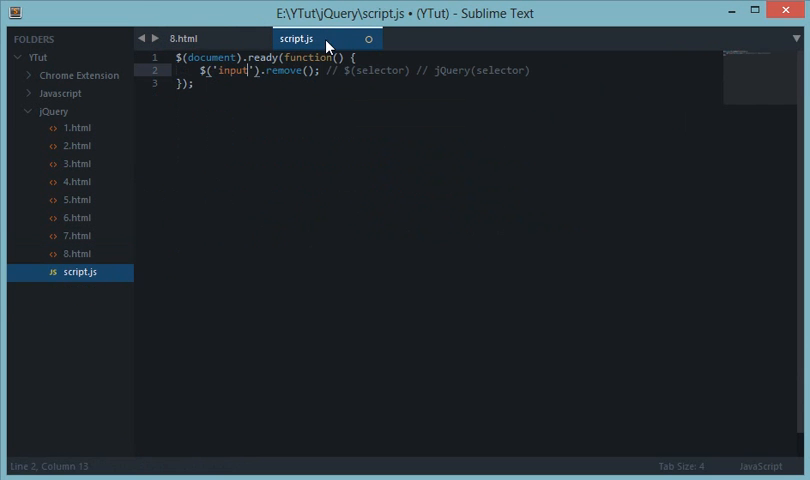
{"action": "type", "text": "myInputBox"}
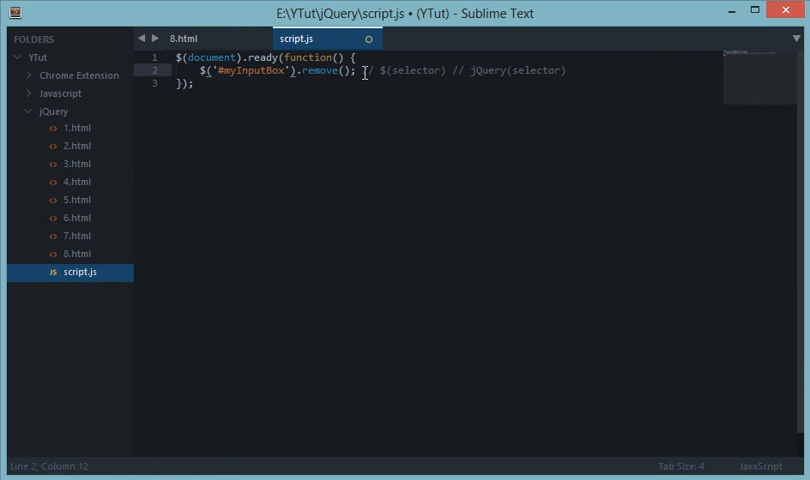
{"action": "left_click_drag", "start_coordinate": [362, 70], "coordinate": [564, 70]}
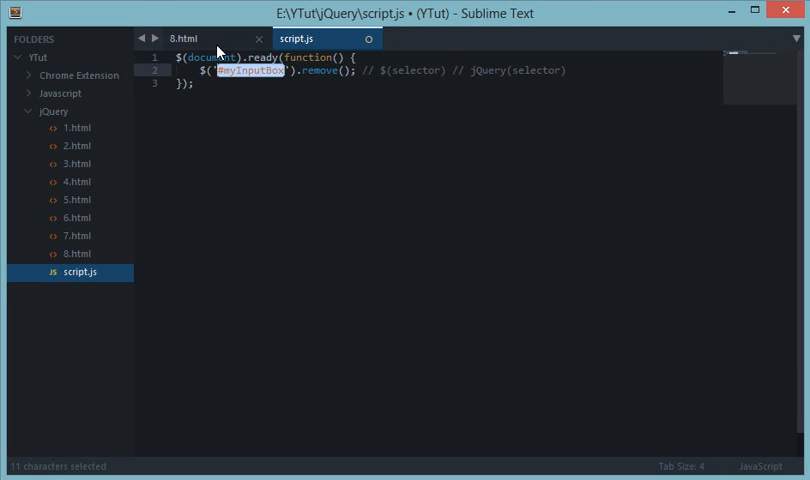
{"action": "left_click", "coordinate": [186, 38]}
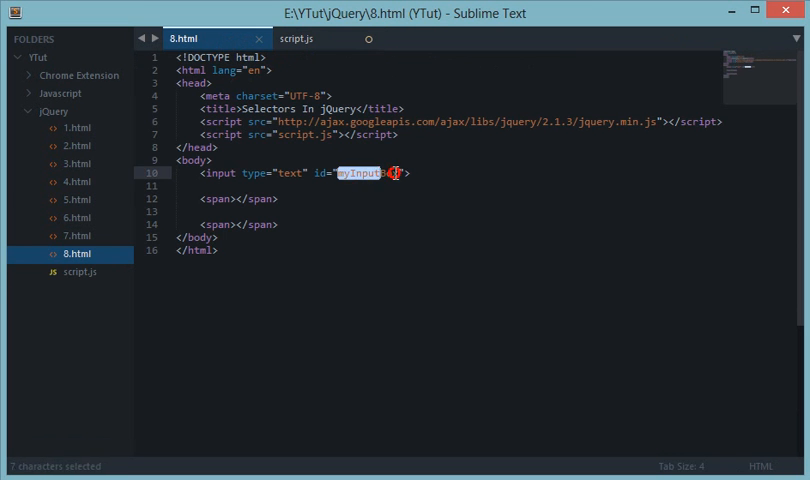
{"action": "left_click", "coordinate": [296, 38]}
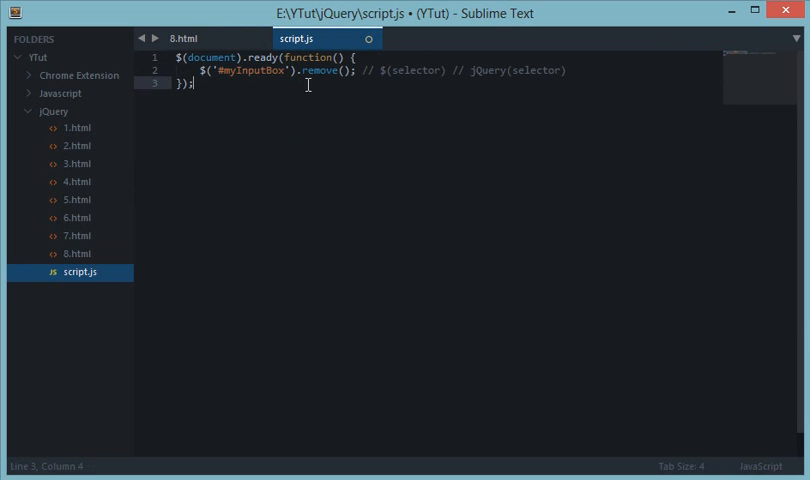
{"action": "left_click", "coordinate": [184, 38]}
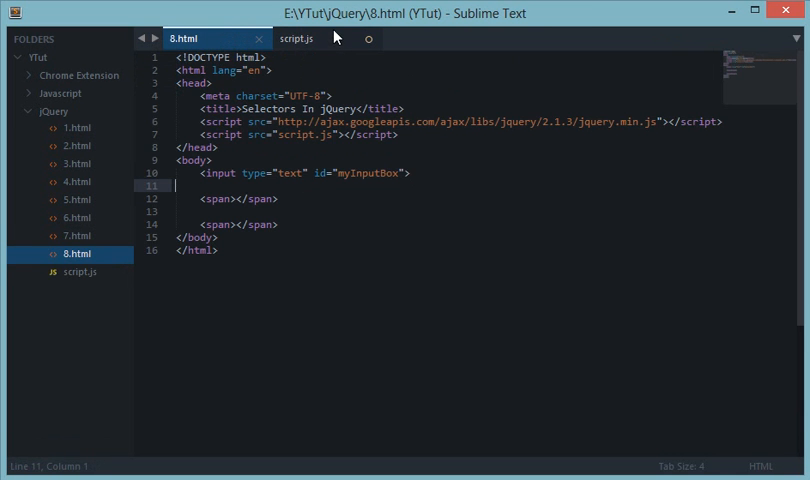
{"action": "left_click", "coordinate": [296, 38]}
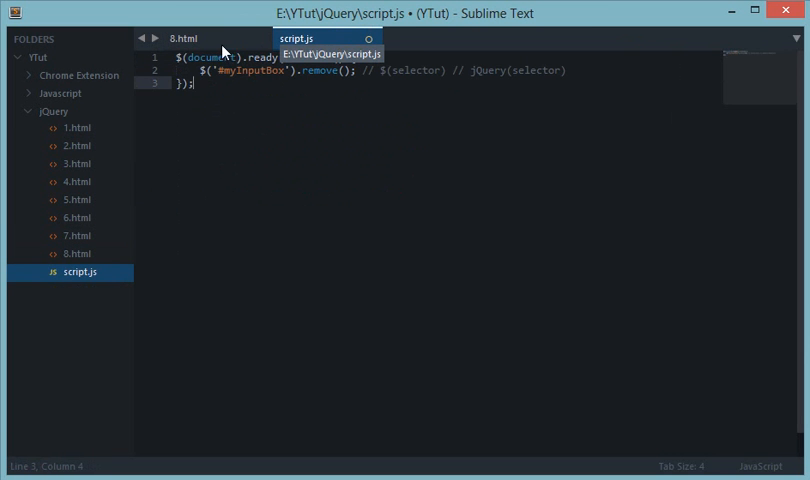
{"action": "left_click", "coordinate": [184, 38]}
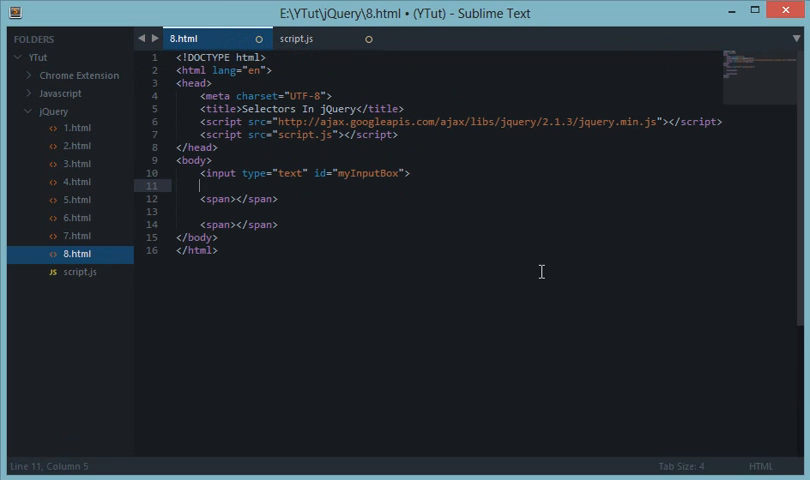
Step: Add a div and a span with class "a" below the input in 8.html
{"action": "key", "text": "enter"}
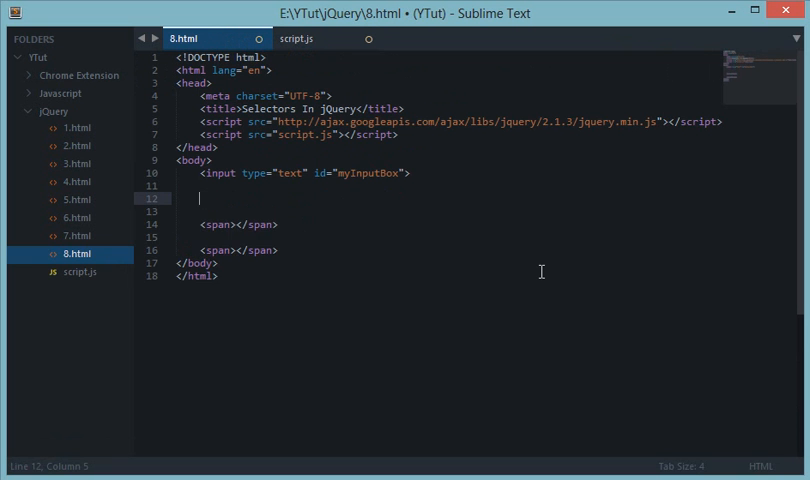
{"action": "type", "text": "<div class=\"a\"></div>"}
{"action": "left_click", "coordinate": [448, 210]}
{"action": "type", "text": "<span class=\"a\"></span>"}
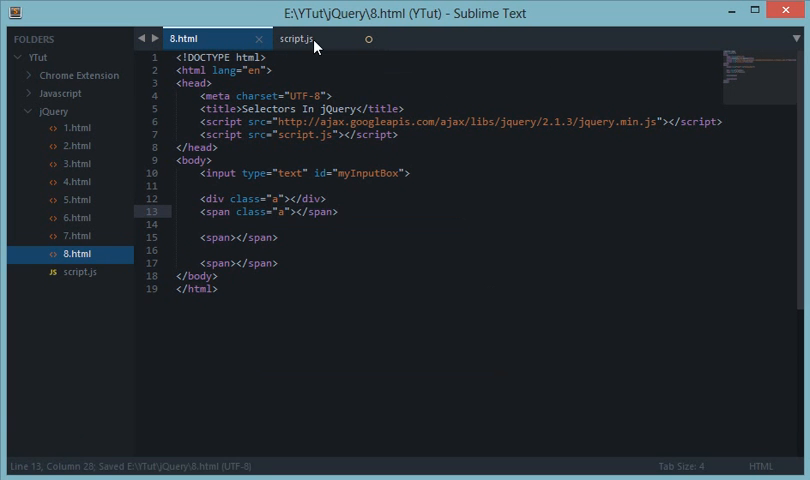
Step: Change the remove selector to 'div.a' in script.js and save the file
{"action": "left_click", "coordinate": [294, 38]}
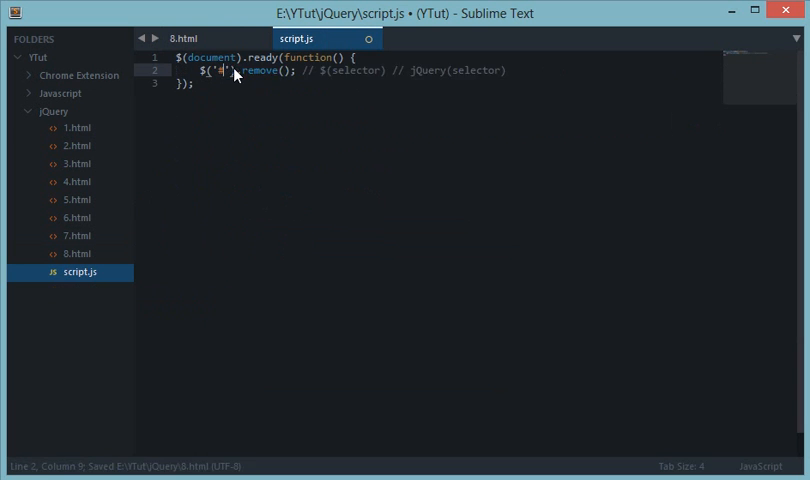
{"action": "type", "text": ".a"}
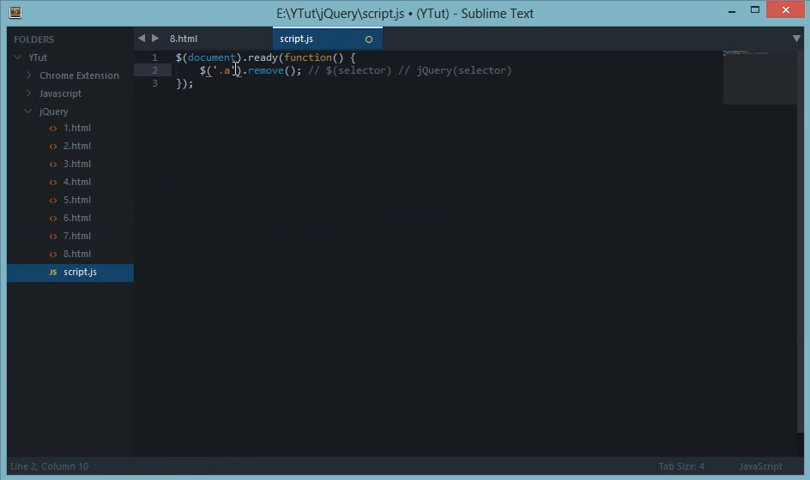
{"action": "key", "text": "ctrl+s"}
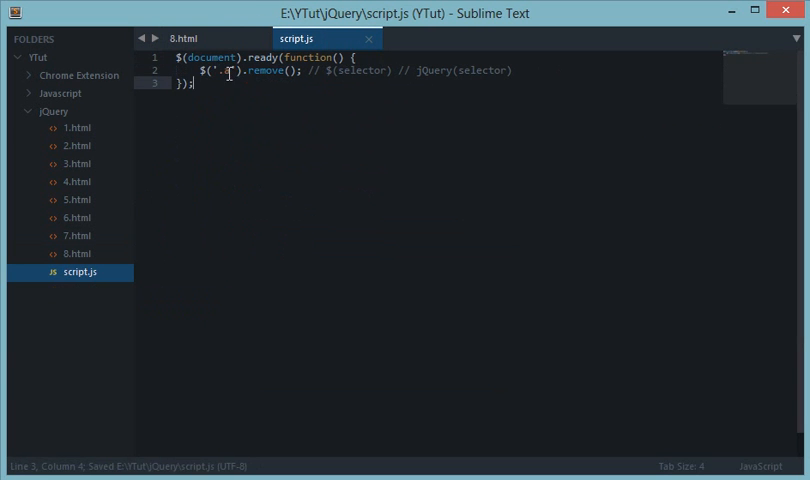
{"action": "left_click", "coordinate": [184, 38]}
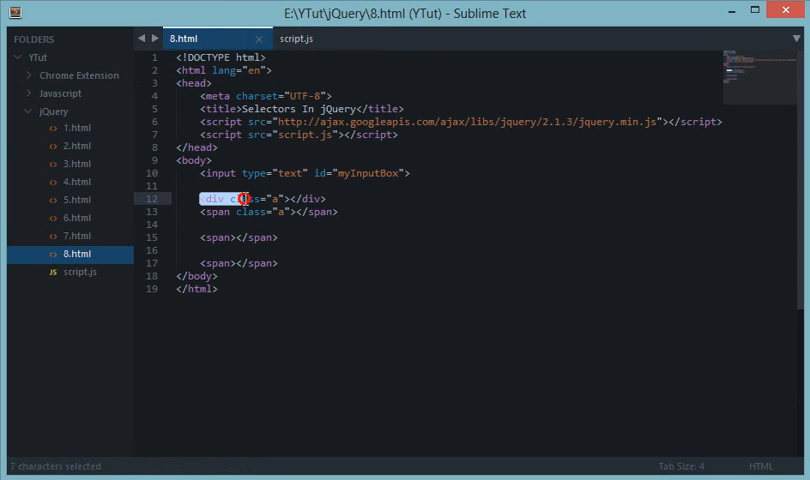
{"action": "left_click", "coordinate": [296, 38]}
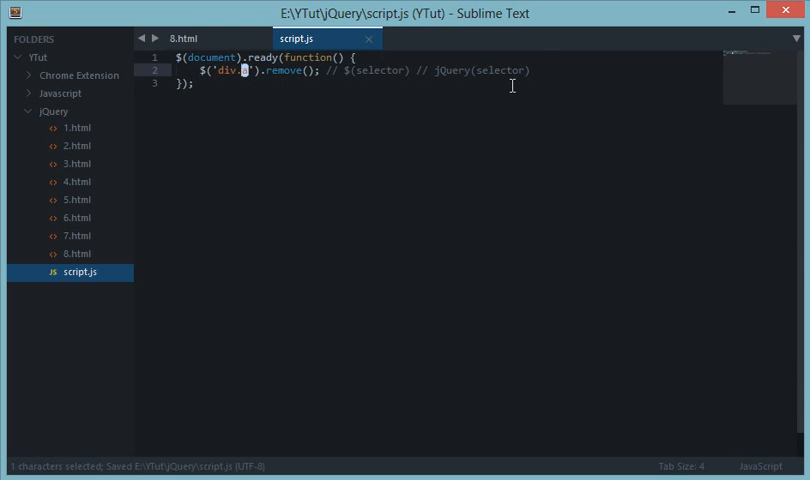
Step: Comment listing the $(tag), $(class), $(tag.class) and $(tag#id) selector forms
{"action": "key", "text": "enter"}
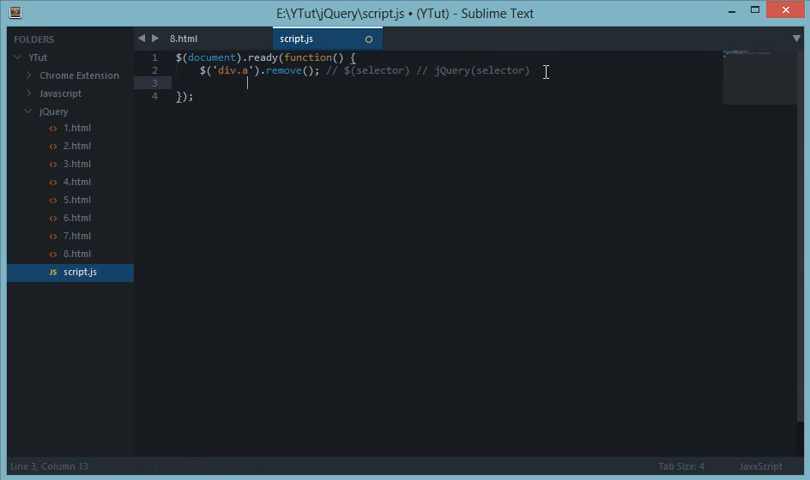
{"action": "type", "text": "// $*()"}
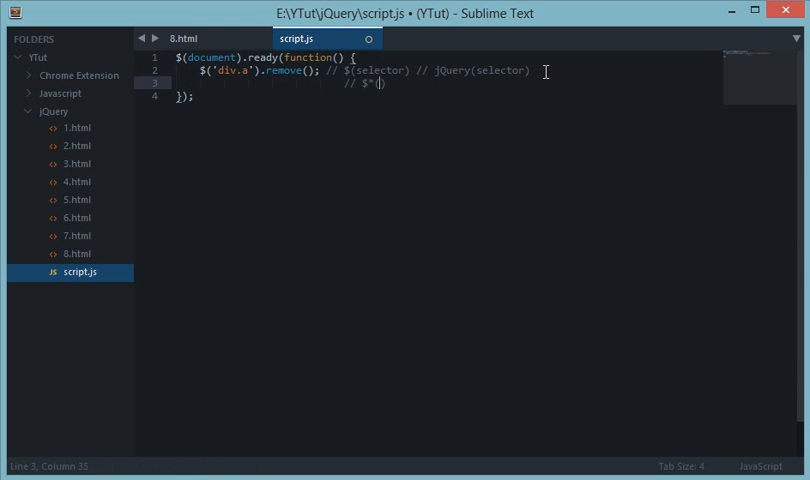
{"action": "type", "text": "tr"}
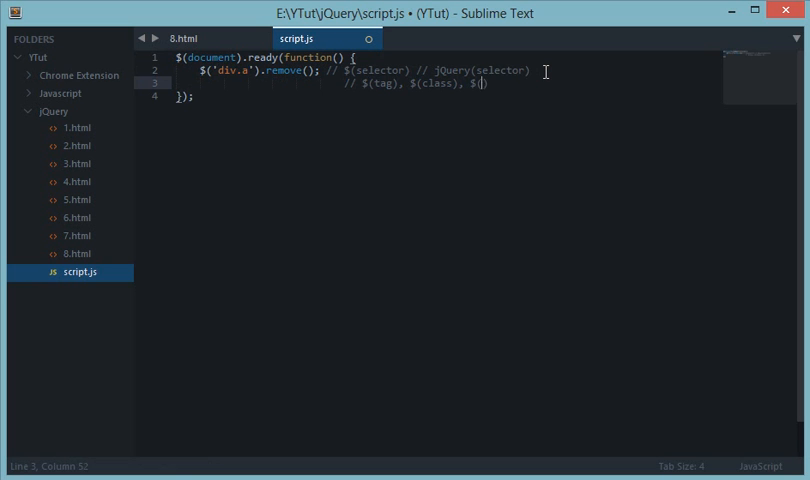
{"action": "type", "text": "tag.class"}
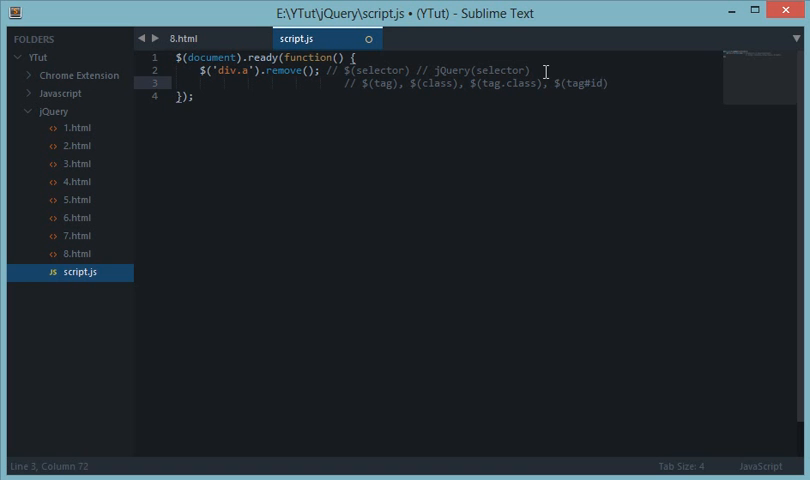
{"action": "left_click_drag", "start_coordinate": [360, 84], "coordinate": [608, 84]}
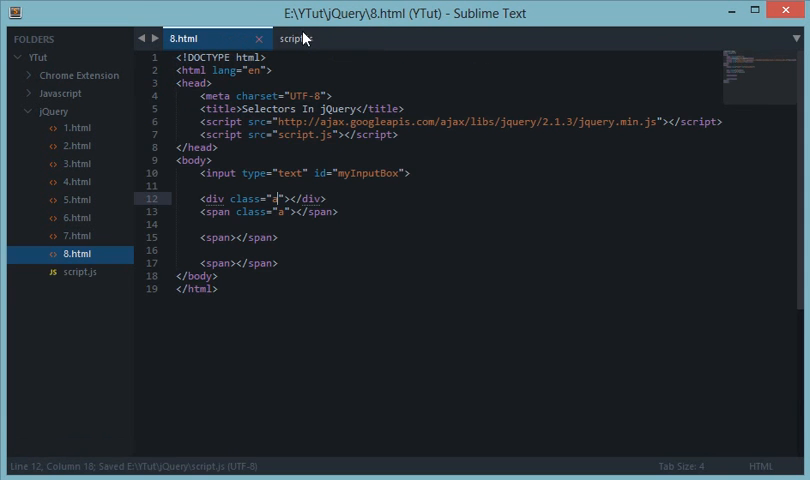
Step: Make the second statement $('span.a').remove() after checking the classes in 8.html
{"action": "left_click", "coordinate": [292, 38]}
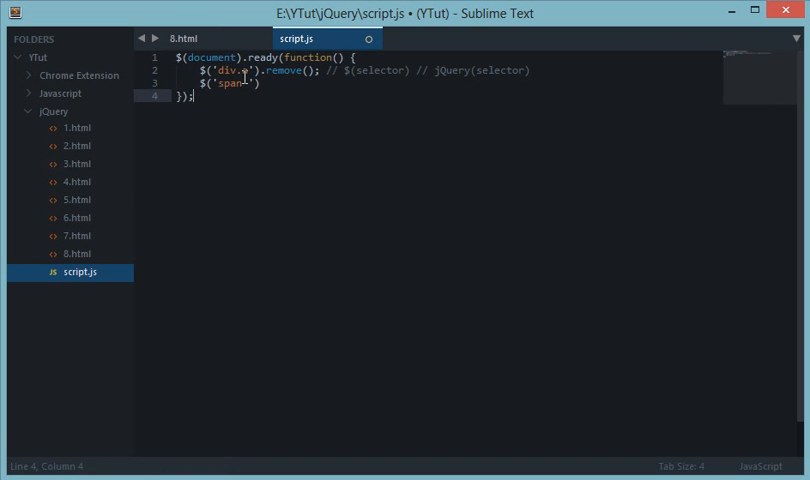
{"action": "left_click", "coordinate": [184, 38]}
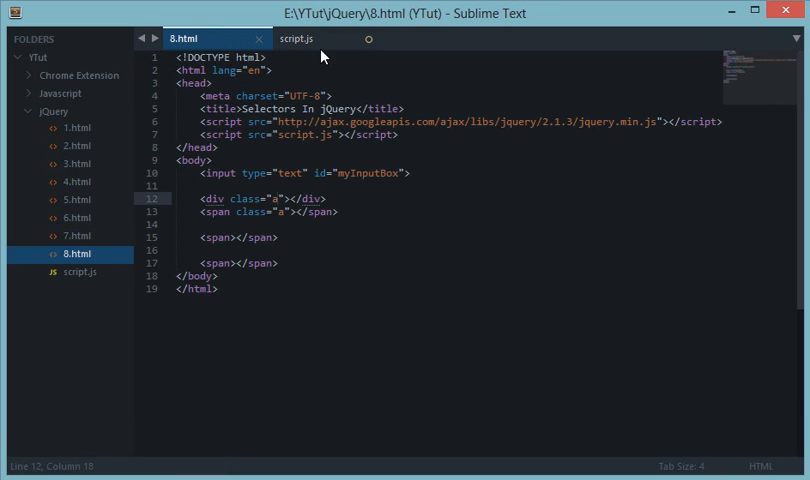
{"action": "left_click", "coordinate": [296, 38]}
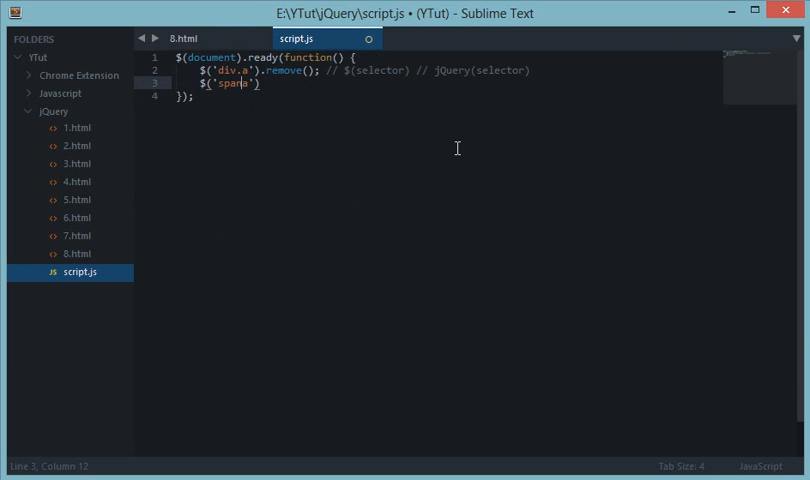
{"action": "left_click", "coordinate": [194, 38]}
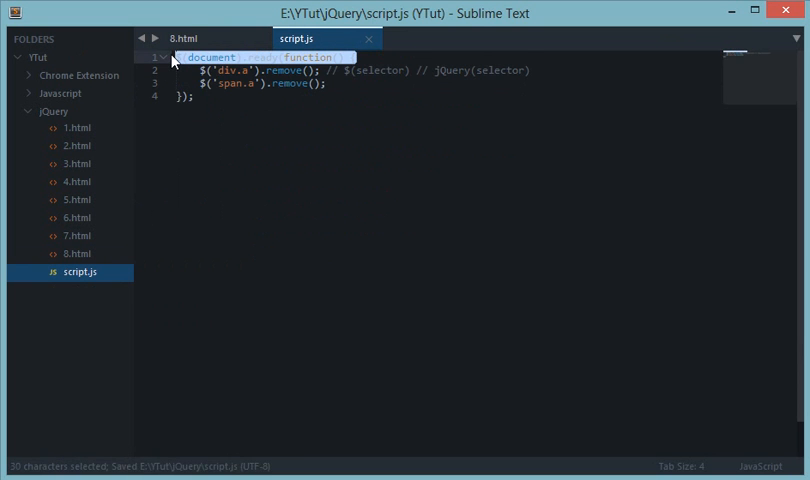
Step: Drop the ready wrapper and use $('div.a').html(123) and $('span.a').html(456)
{"action": "key", "text": "Delete"}
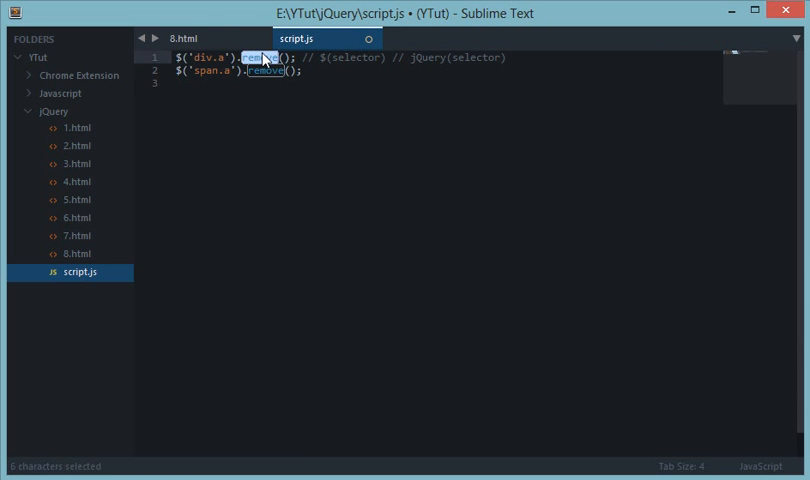
{"action": "type", "text": "html(123);"}
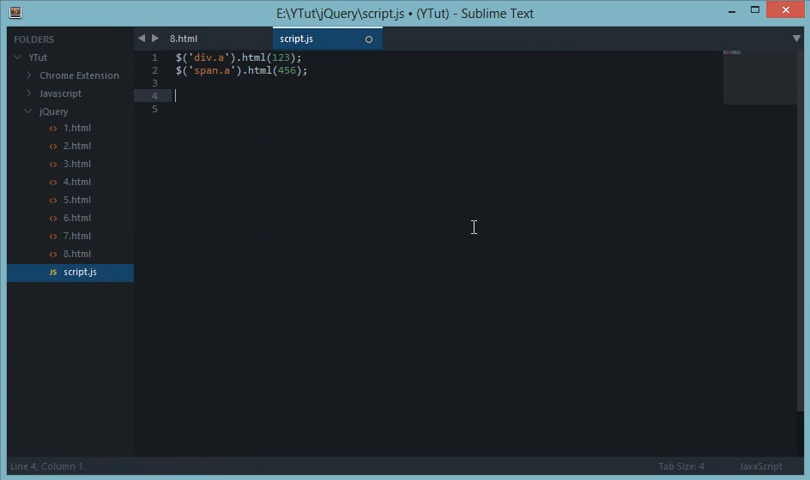
Step: Write a vanilla line document.getElementsById('a')[0].innerHTML = 123, checking the markup
{"action": "type", "text": "docue"}
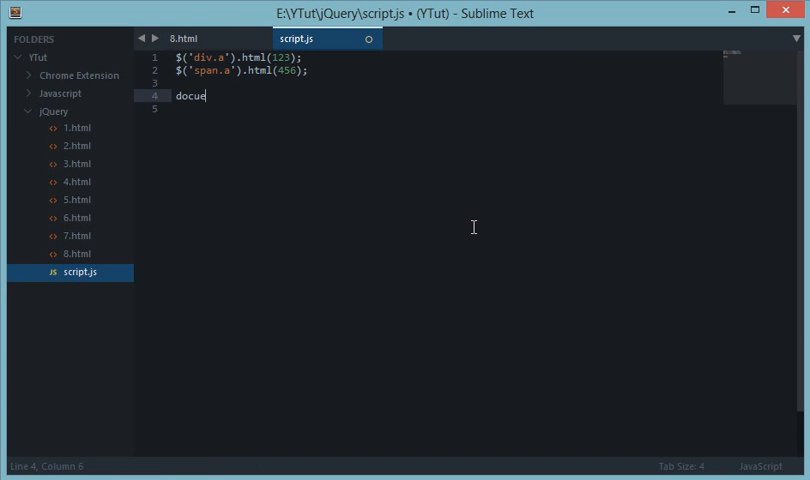
{"action": "type", "text": "ment.getEl"}
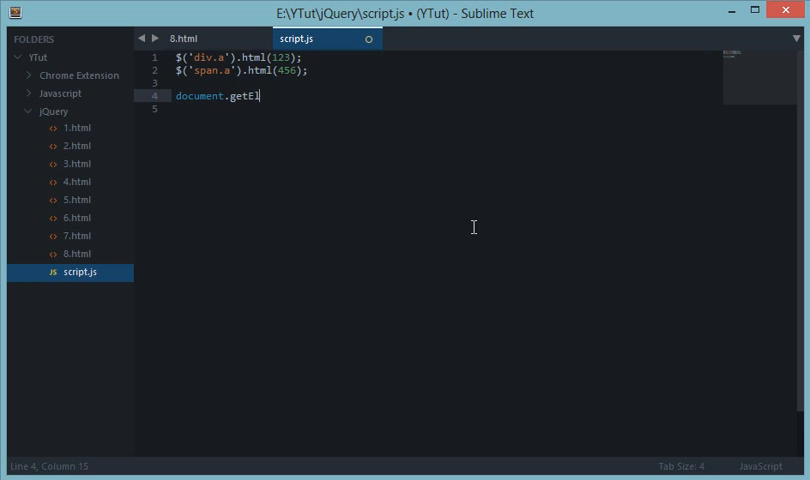
{"action": "type", "text": "ementsById('a')[0"}
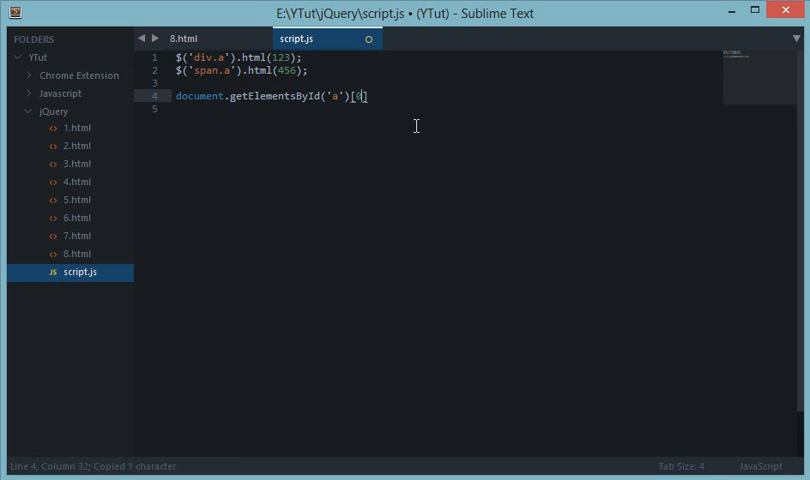
{"action": "left_click", "coordinate": [184, 38]}
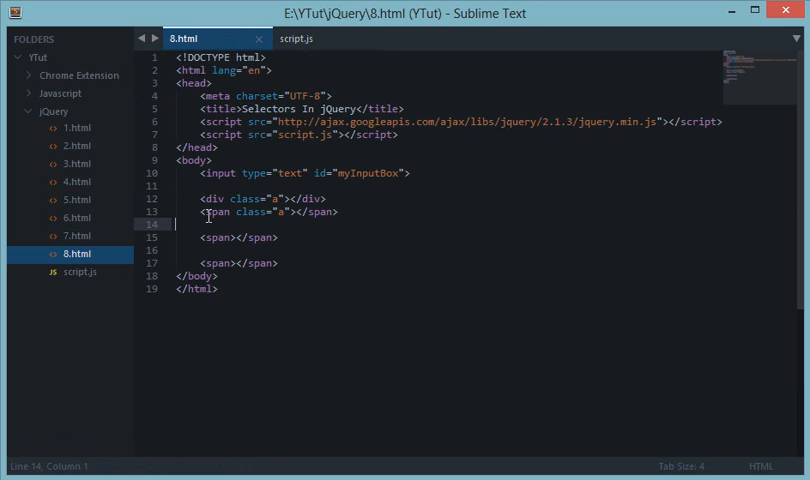
{"action": "left_click", "coordinate": [296, 38]}
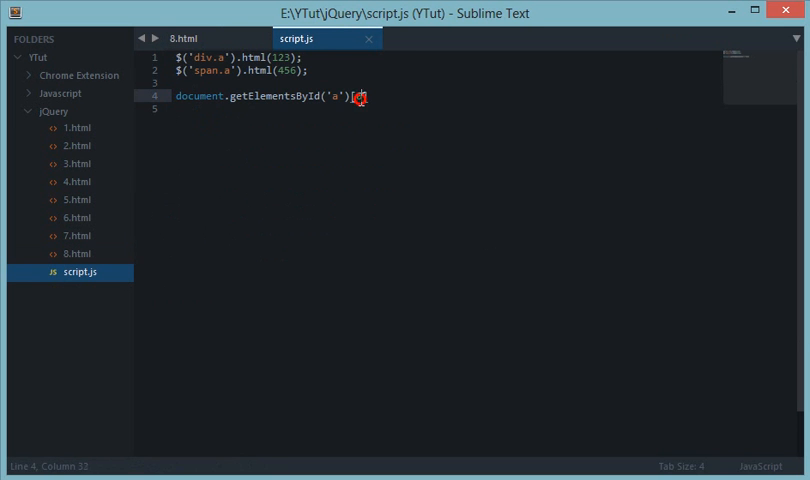
{"action": "left_click", "coordinate": [184, 38]}
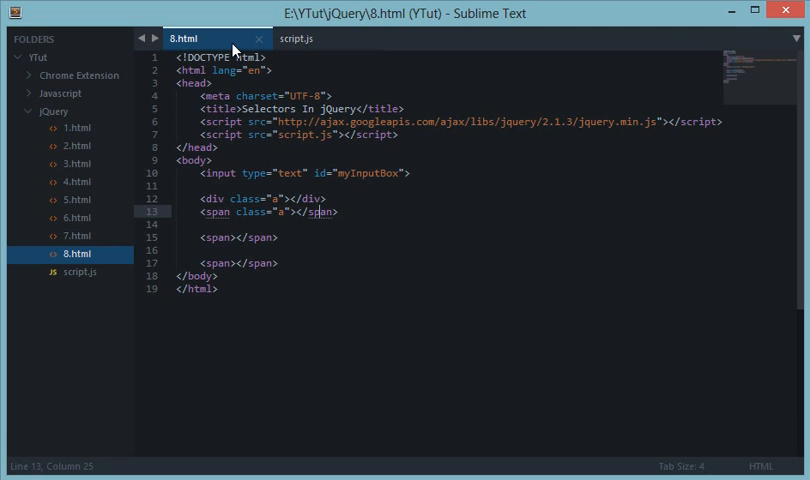
{"action": "left_click", "coordinate": [296, 38]}
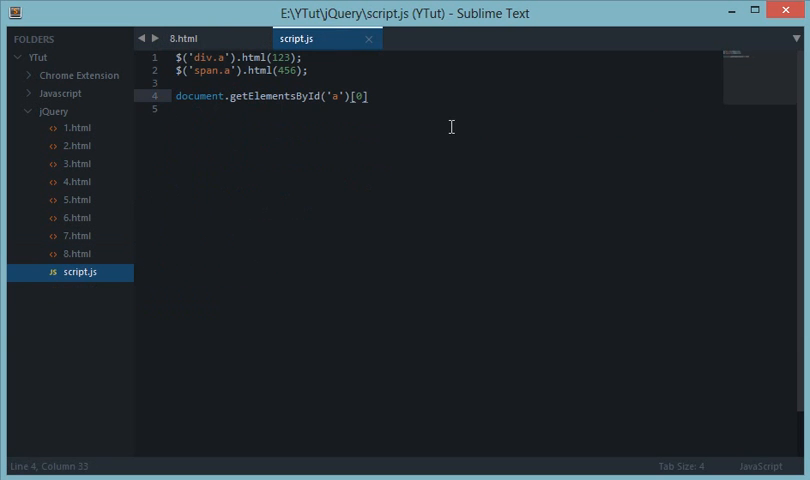
{"action": "type", "text": ".innerHTML"}
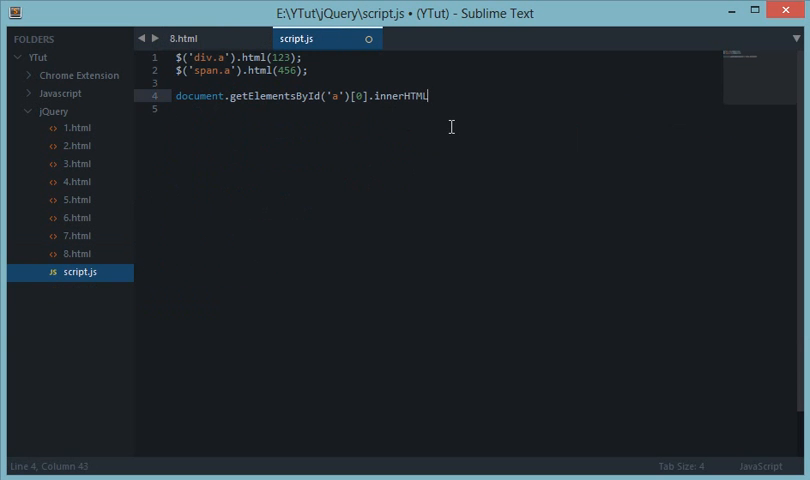
{"action": "type", "text": "= 123;"}
{"action": "left_click", "coordinate": [444, 108]}
{"action": "type", "text": "document.g"}
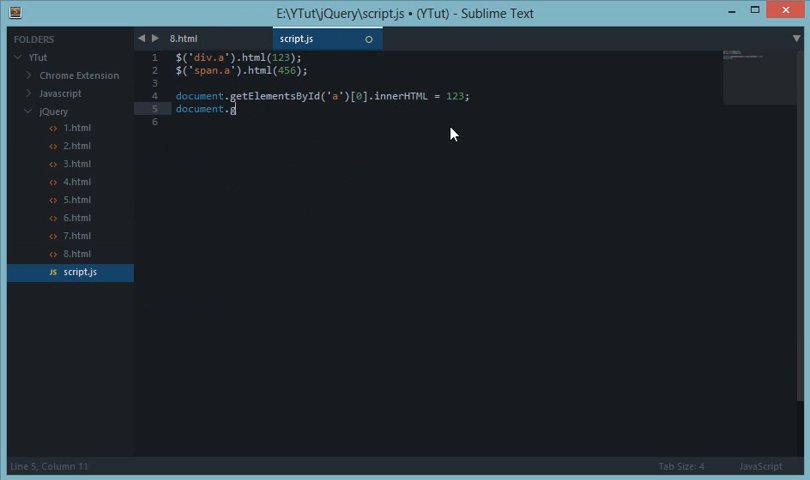
Step: Correct line 4 to getElementsByClassName and add document.getElementsByClassName('a')[1].innerHTML = 456; on its own line
{"action": "type", "text": "etElementsB"}
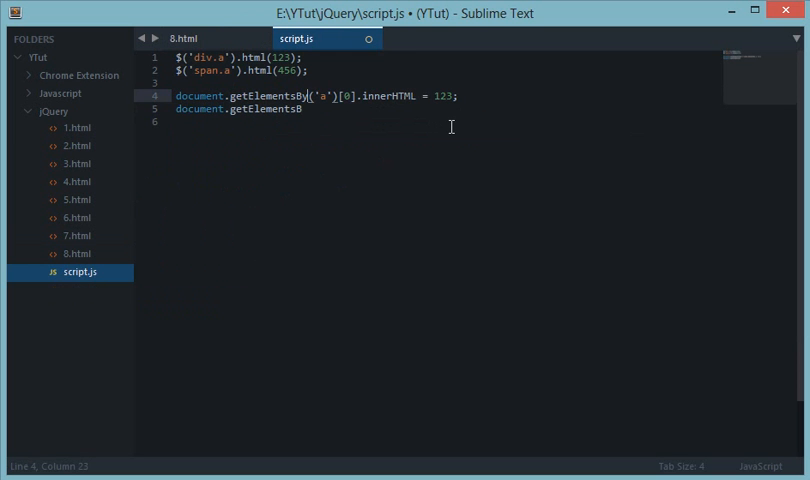
{"action": "type", "text": "ClassName('a"}
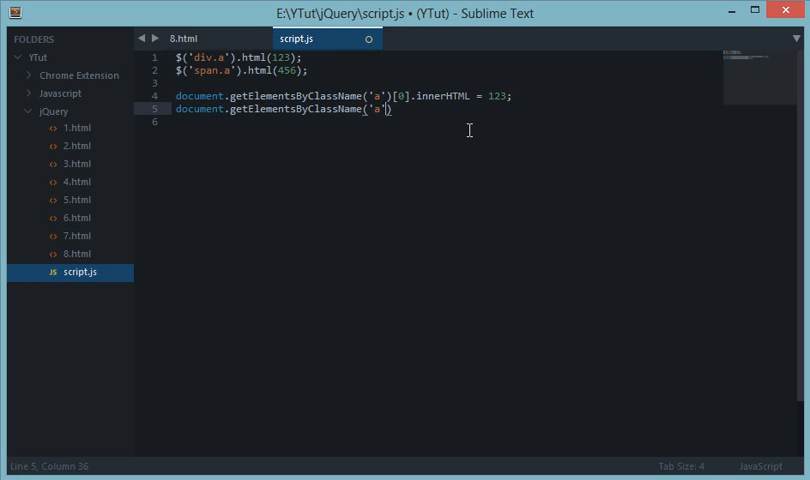
{"action": "type", "text": "[1]."}
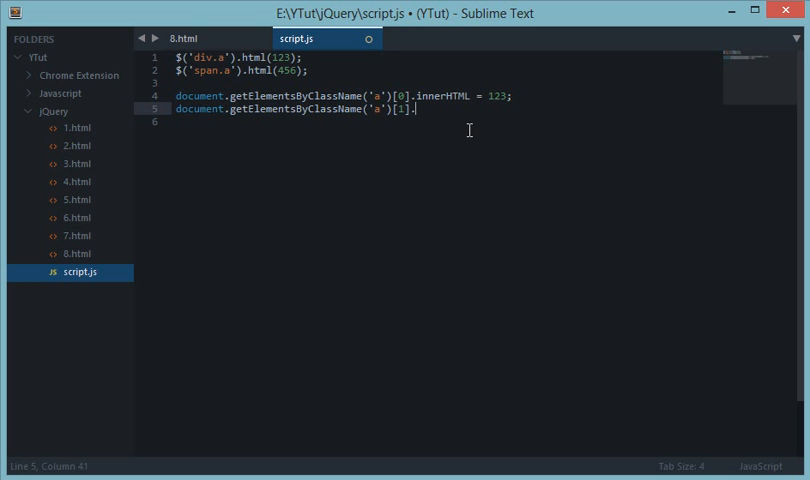
{"action": "type", "text": ".innerHTML ="}
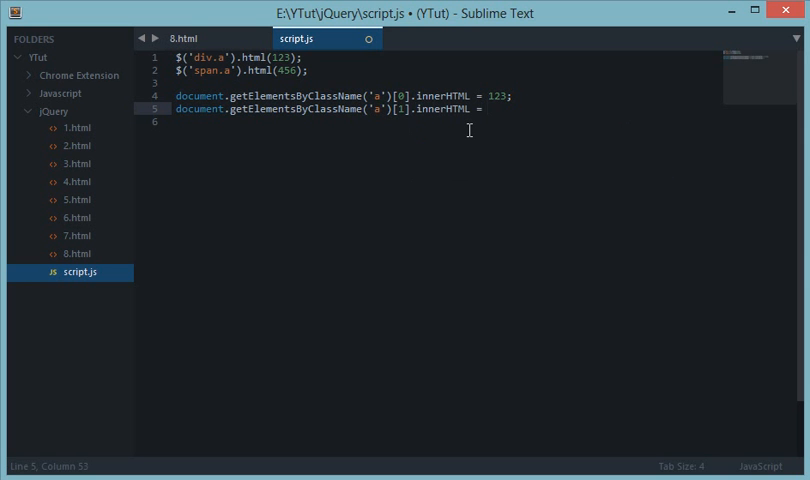
{"action": "type", "text": "456;"}
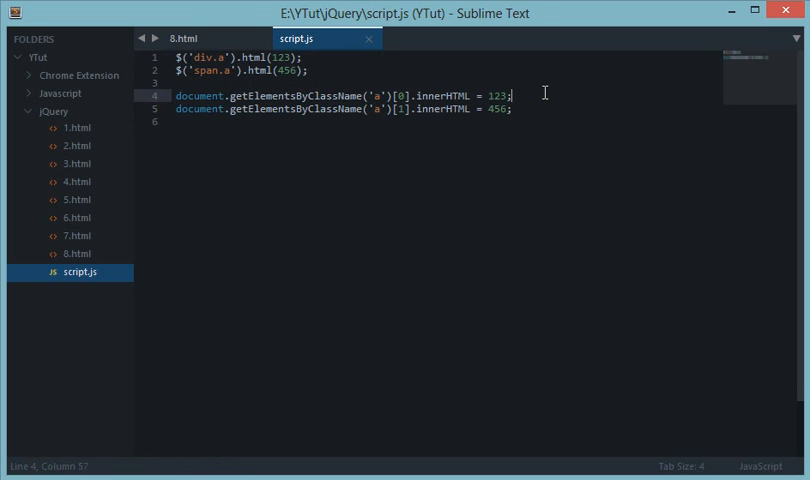
{"action": "key", "text": "enter"}
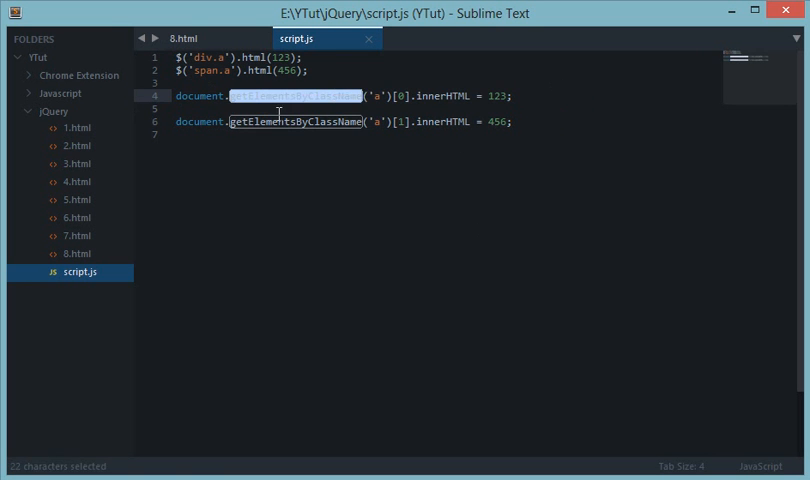
{"action": "left_click", "coordinate": [178, 108]}
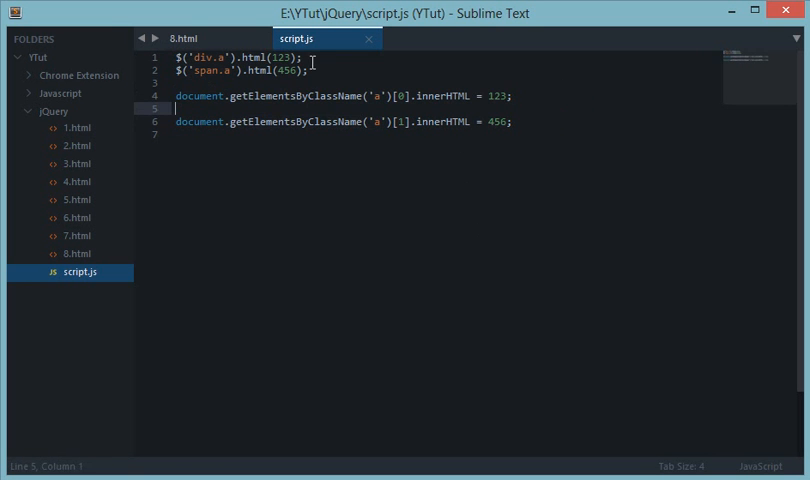